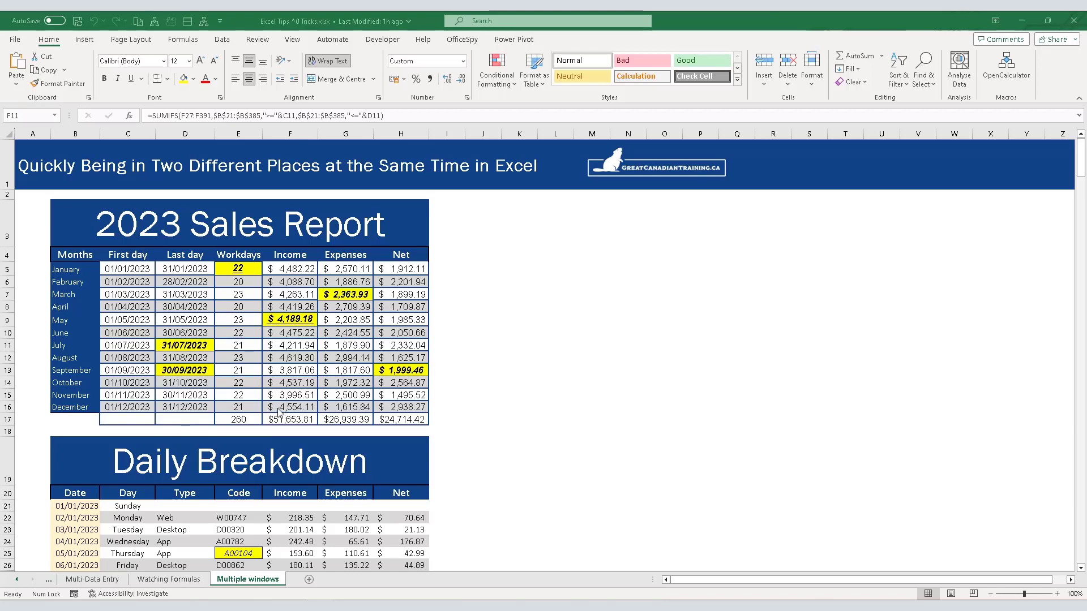
# Step: Open a second window onto the tips workbook, showing the Multiple windows sales report
pyautogui.click(292, 40)
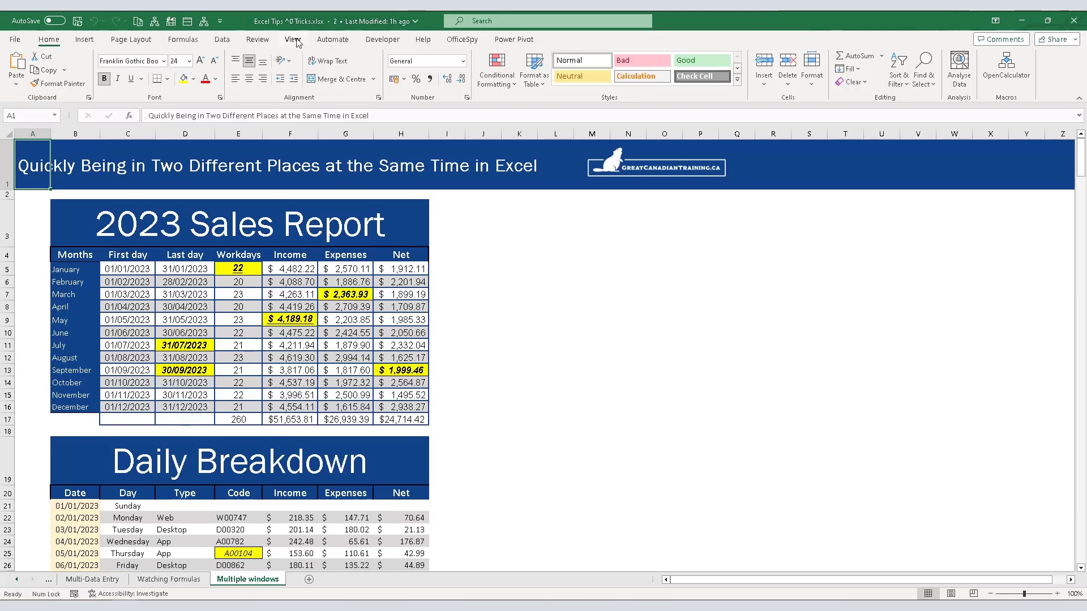
# Step: Bring up the Arrange Windows options via Arrange All, with Vertical chosen
pyautogui.click(292, 40)
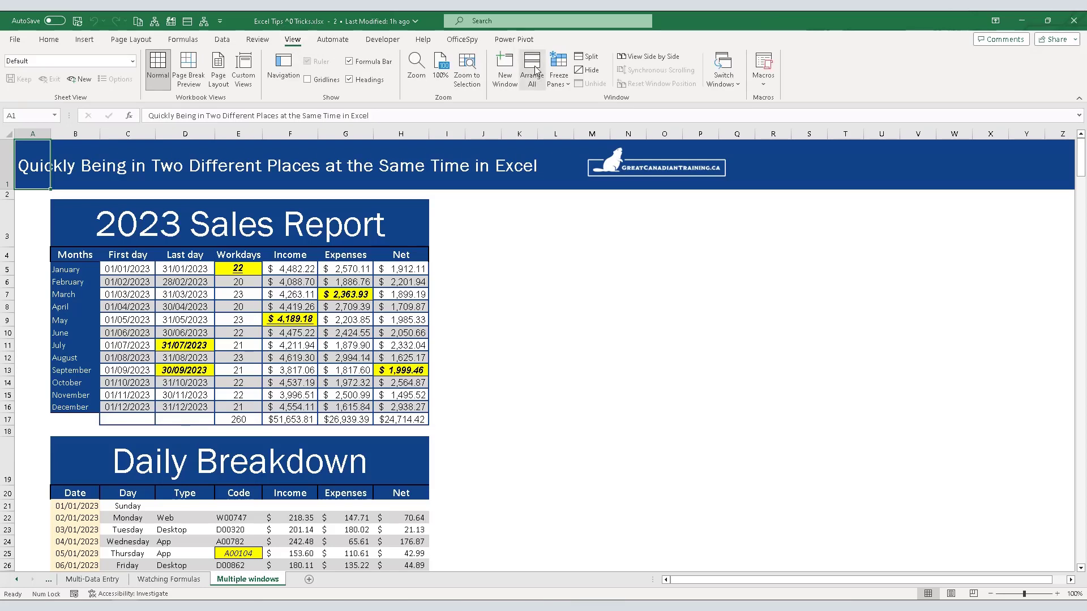
pyautogui.click(531, 68)
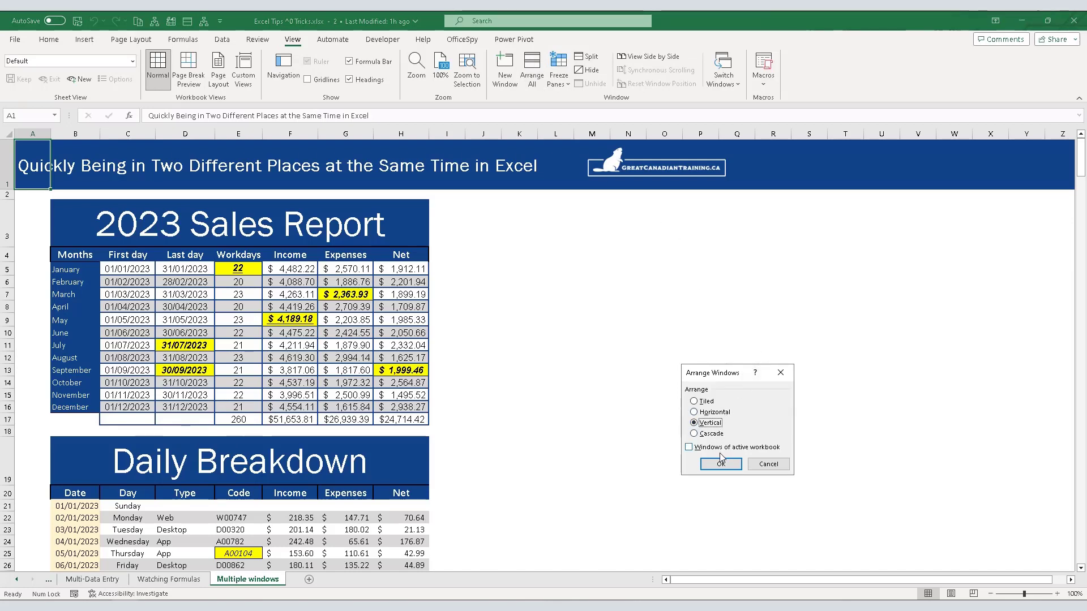
# Step: Tile both windows vertically, edit June expenses, and scroll one window to March daily rows
pyautogui.click(719, 463)
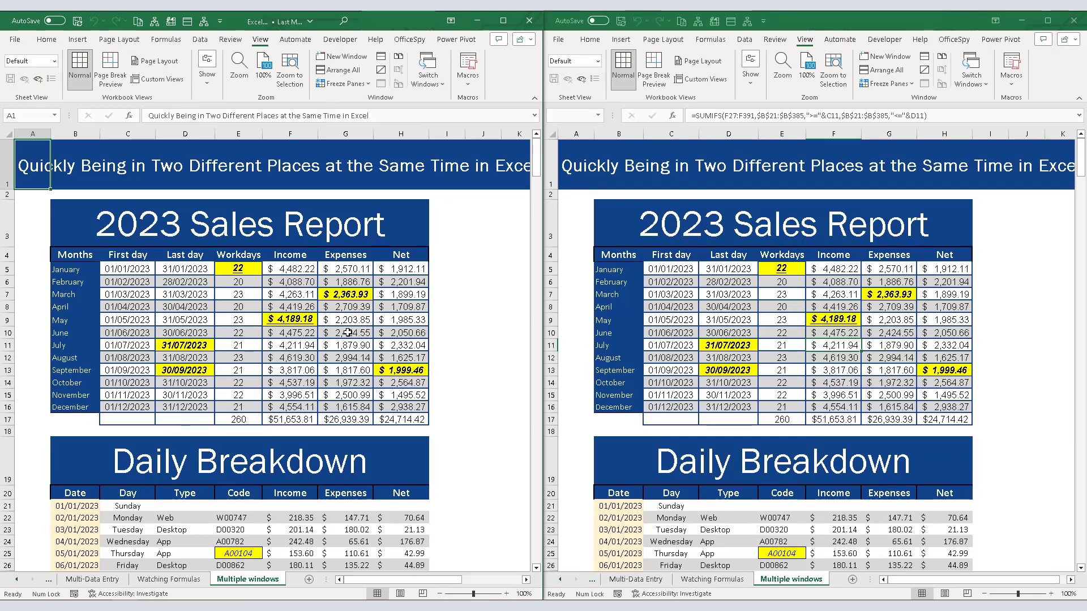
pyautogui.write('1000')
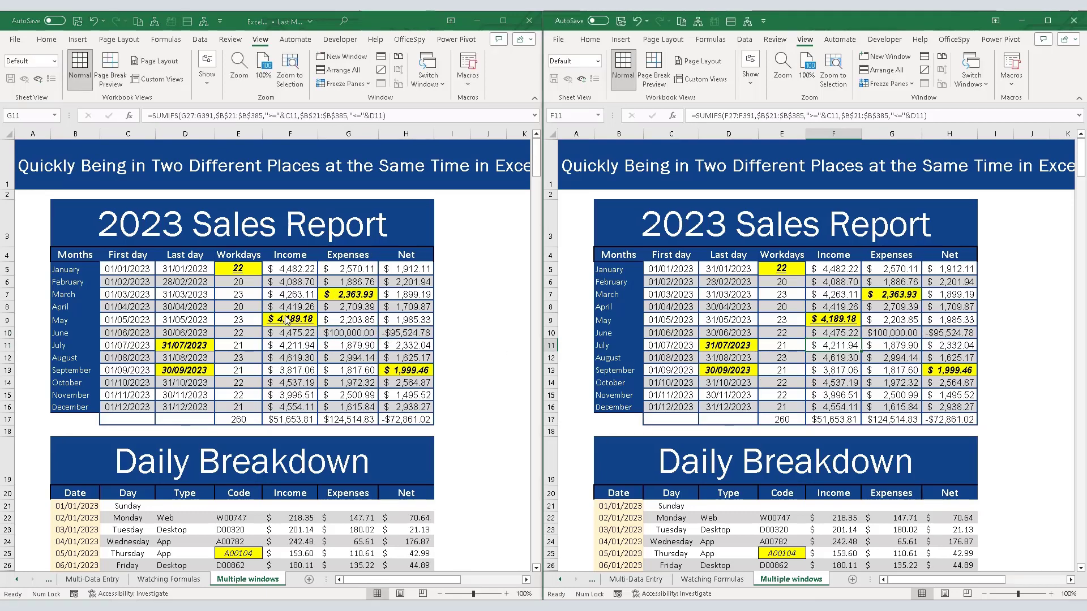
pyautogui.scroll(-3)
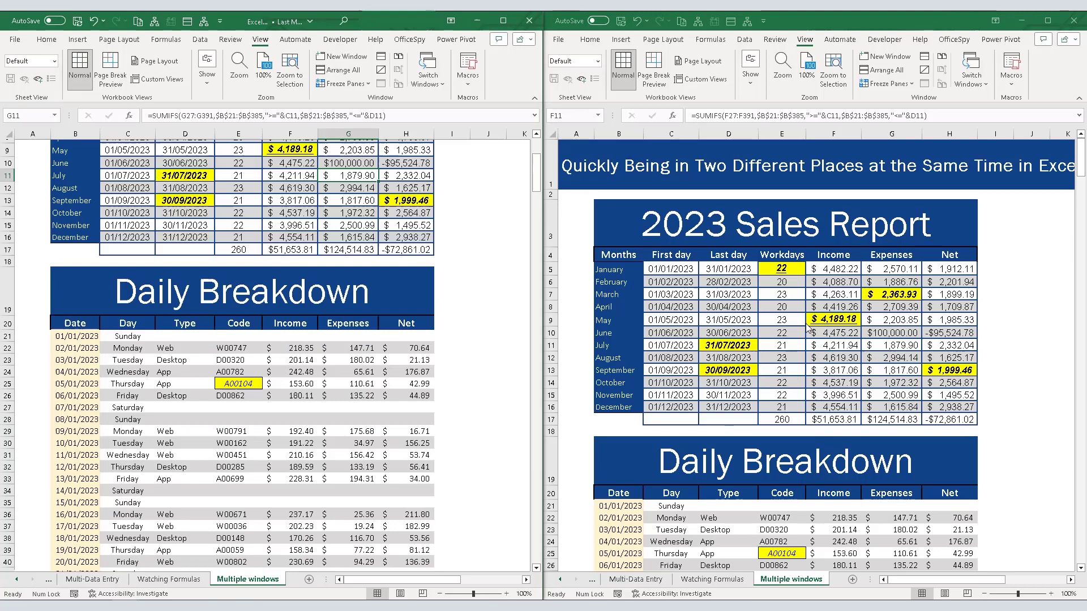
pyautogui.scroll(-3)
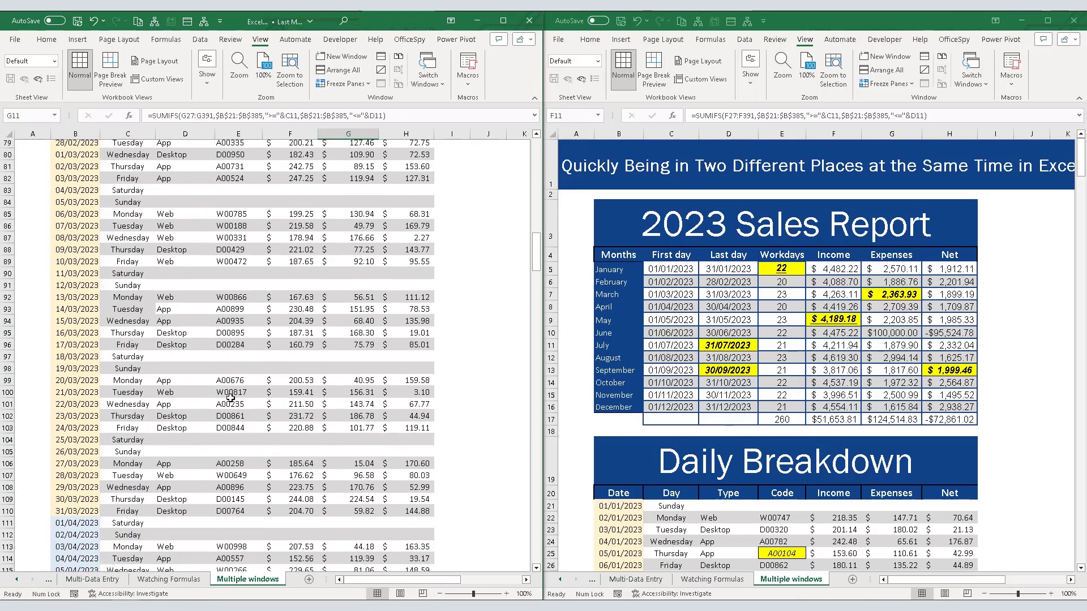